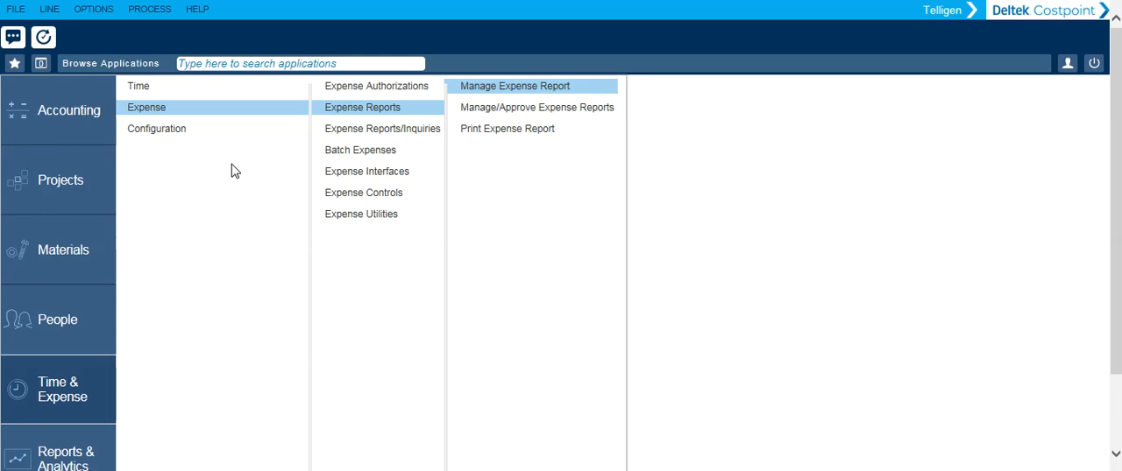
mouse_move(241, 112)
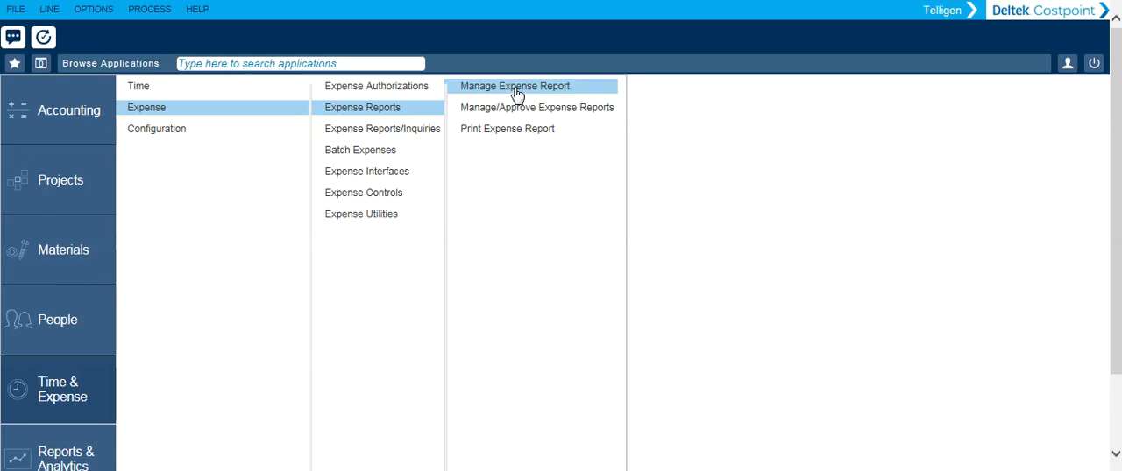
Launch Manage Expense Report, loading report ER18003622 for the ESOP conference in Vegas.
click(515, 86)
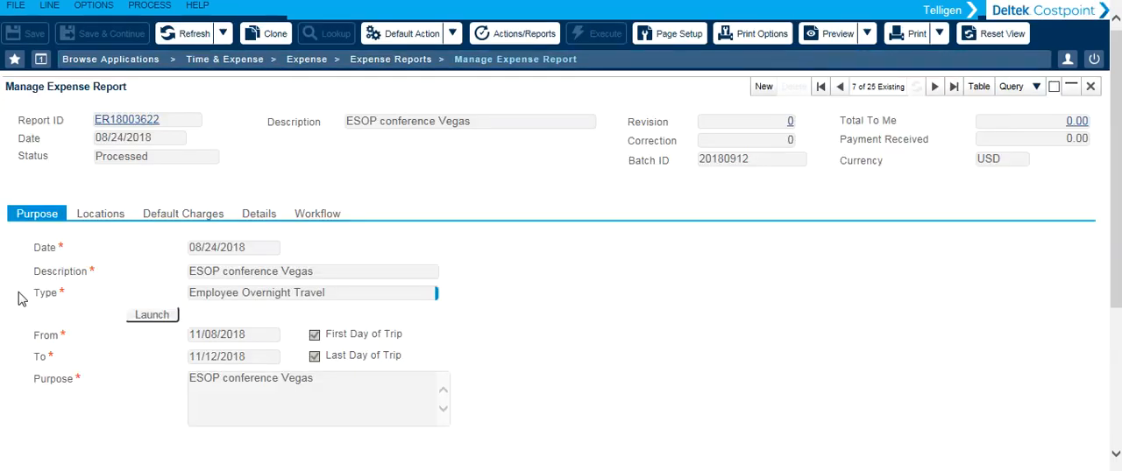
mouse_move(495, 178)
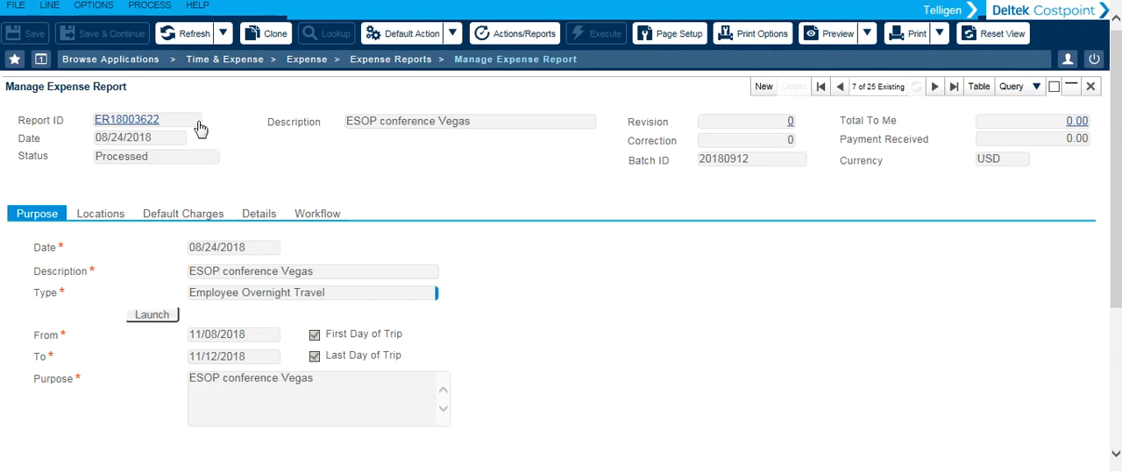
mouse_move(184, 167)
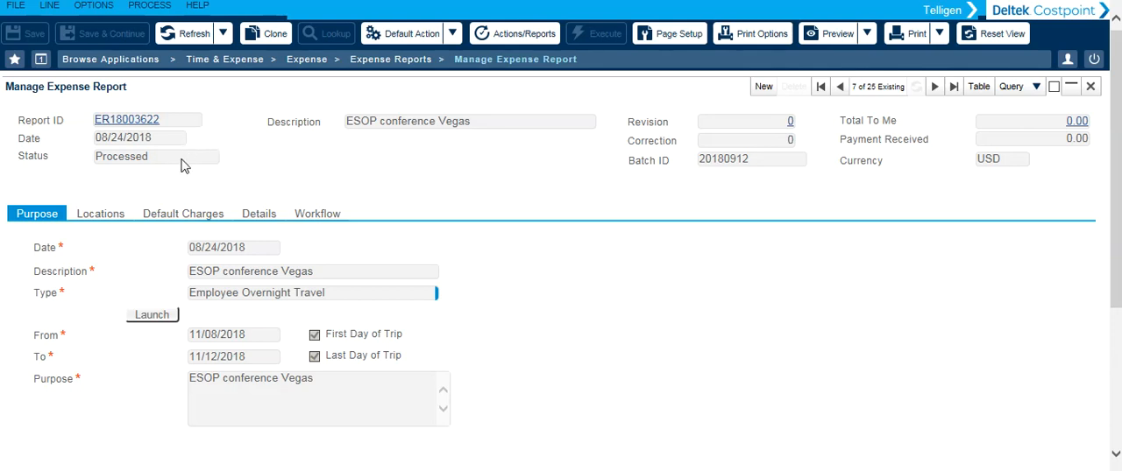
mouse_move(268, 177)
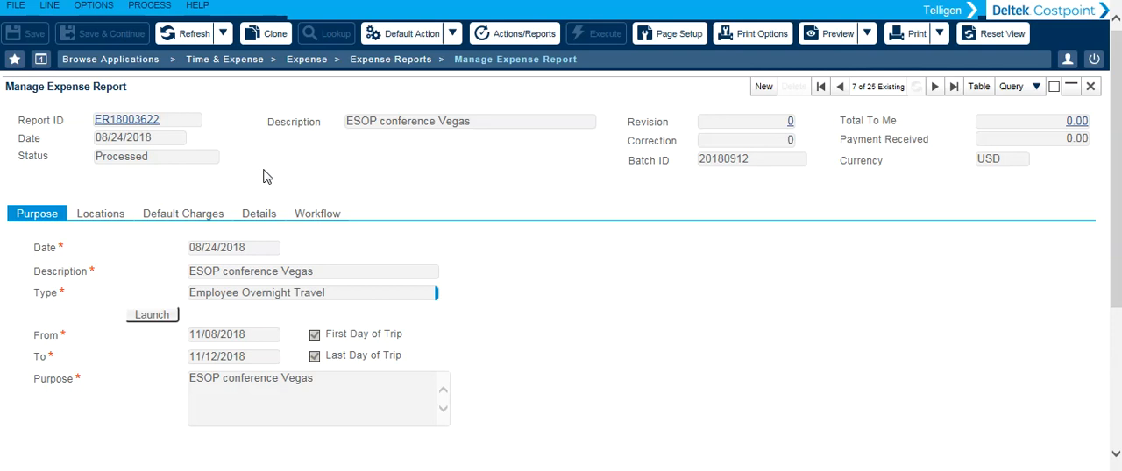
mouse_move(555, 362)
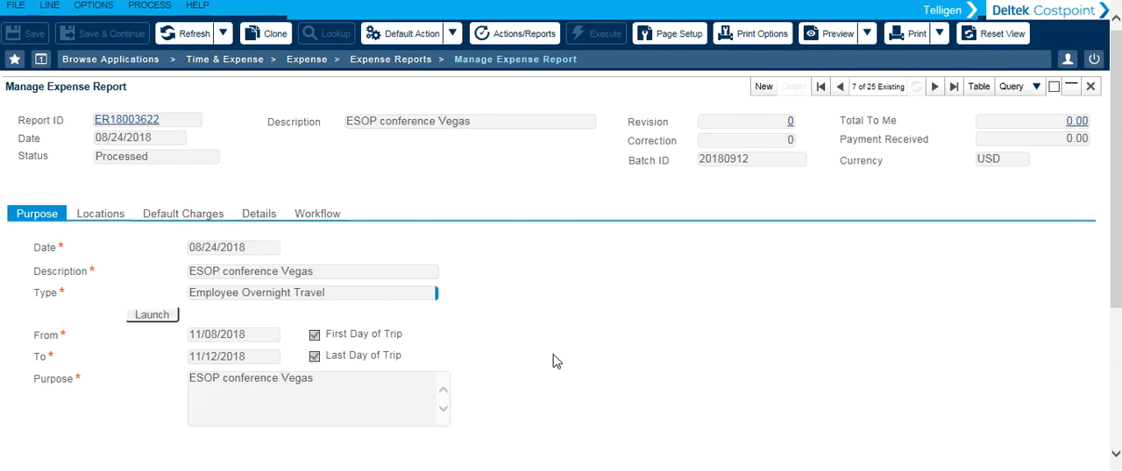
Check ER18003622's Locations, Default Charges and Details tabs, finishing on its Workflow task history.
click(316, 212)
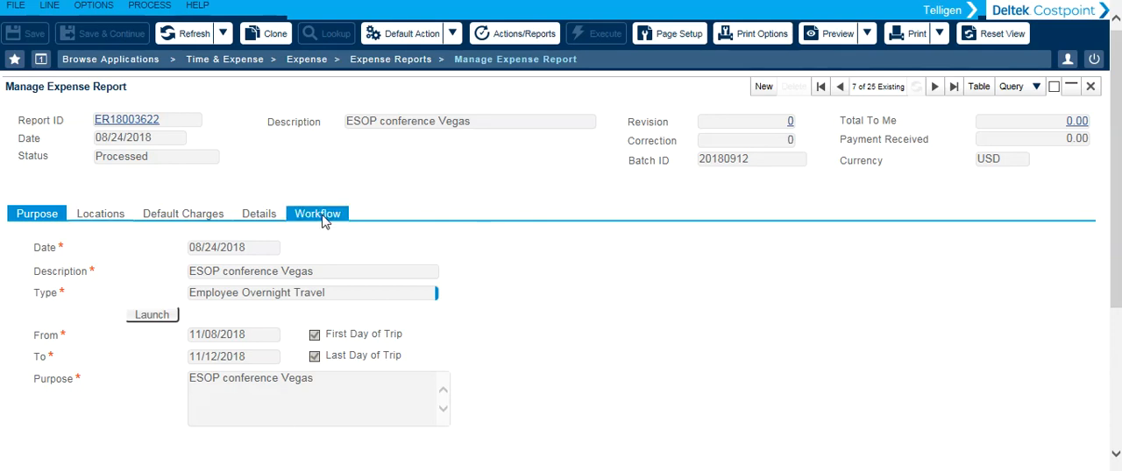
click(99, 213)
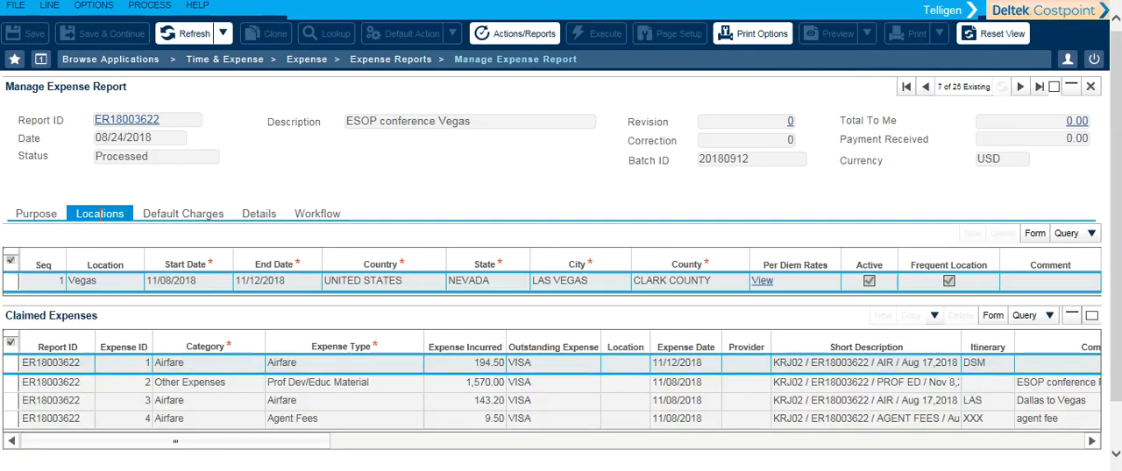
click(183, 213)
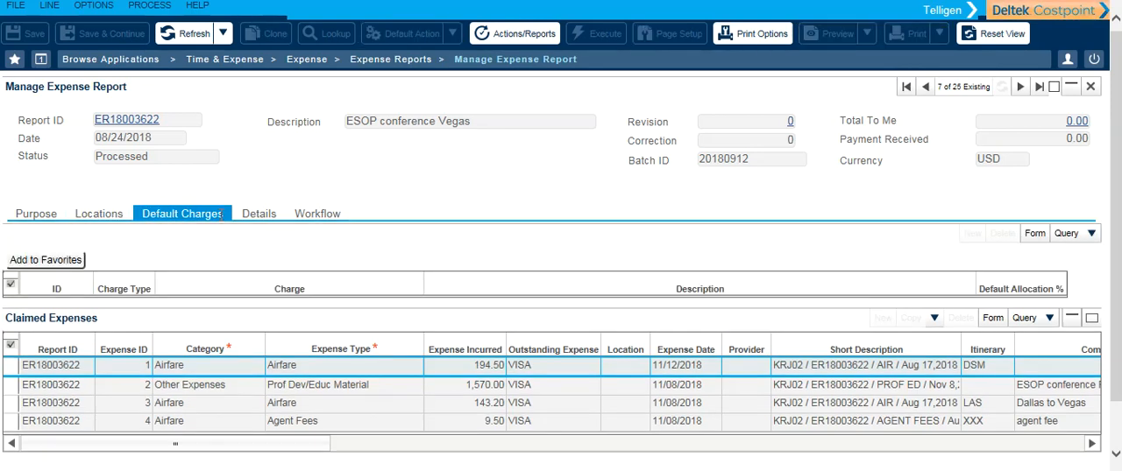
click(258, 213)
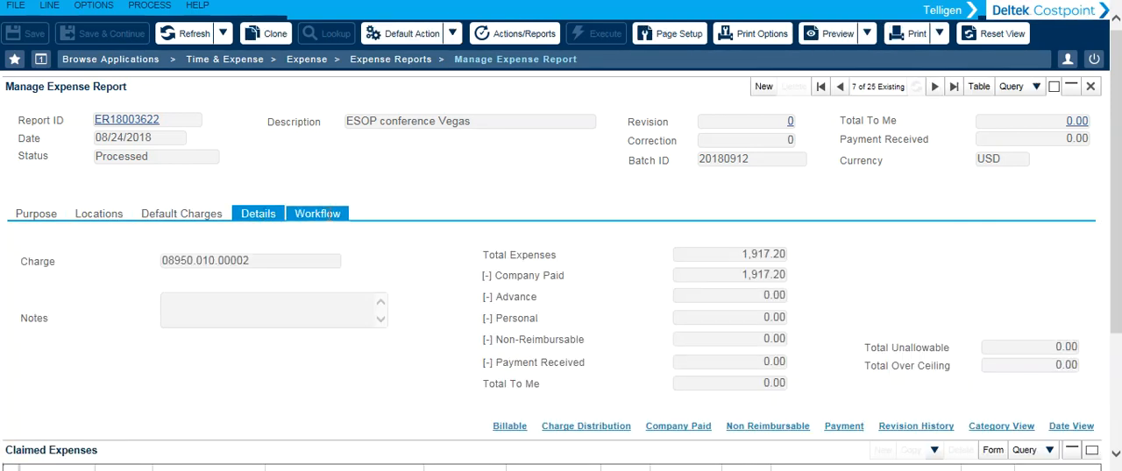
click(317, 213)
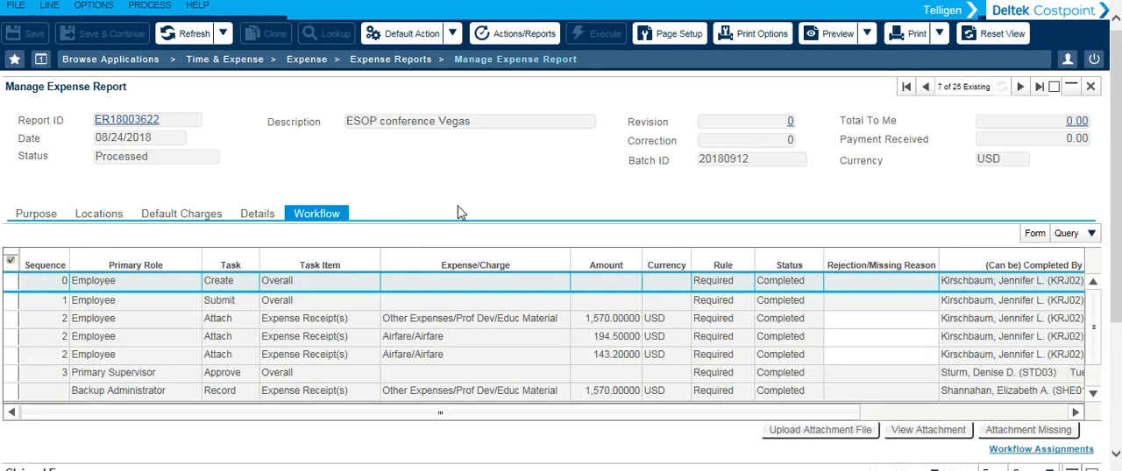
scroll(down, 3)
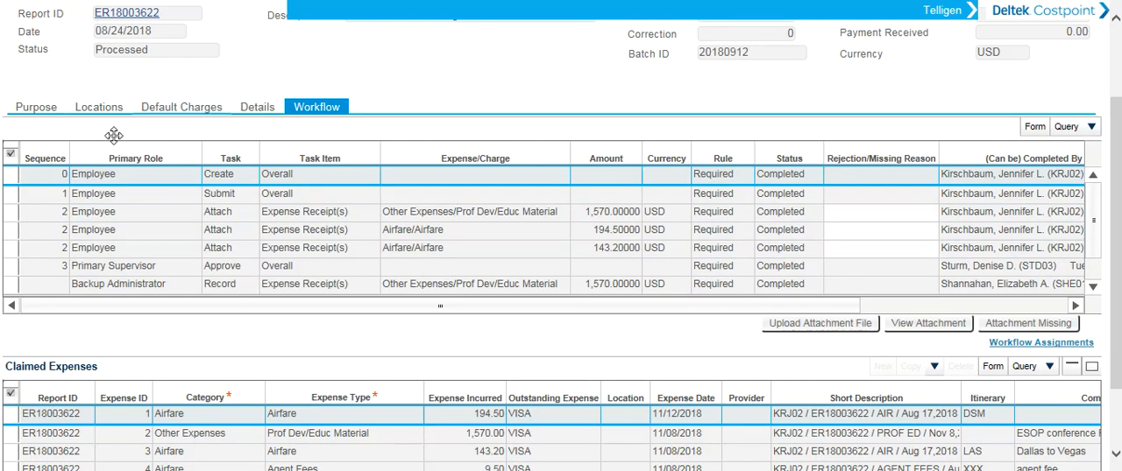
mouse_move(246, 331)
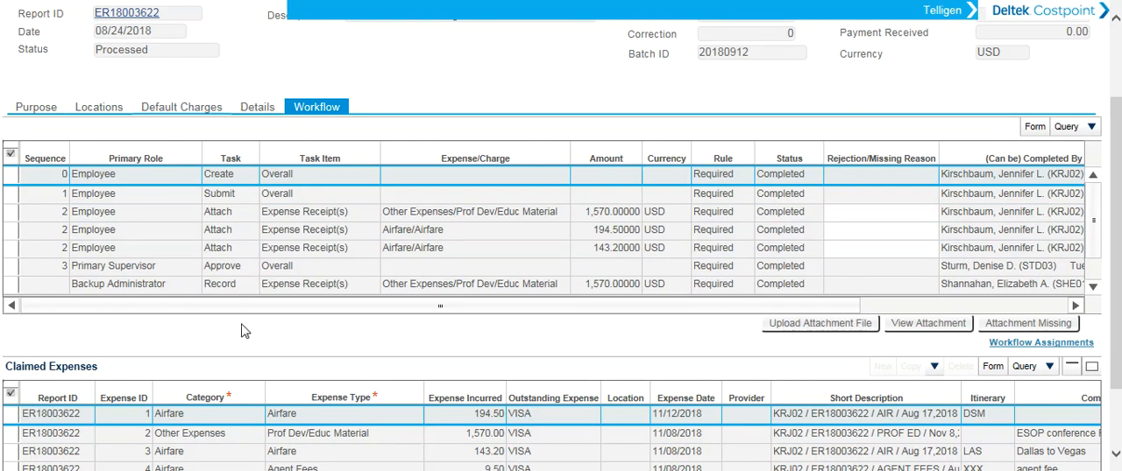
mouse_move(243, 195)
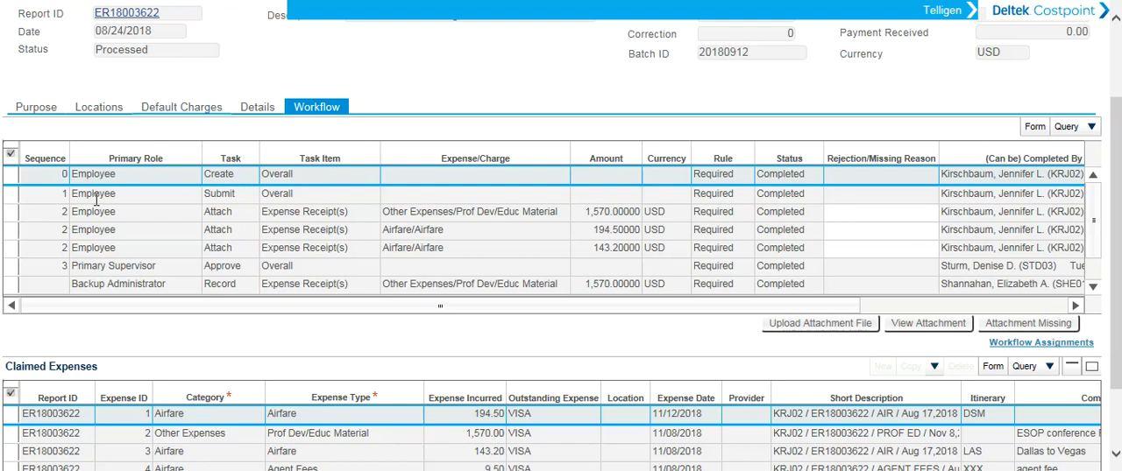
mouse_move(645, 194)
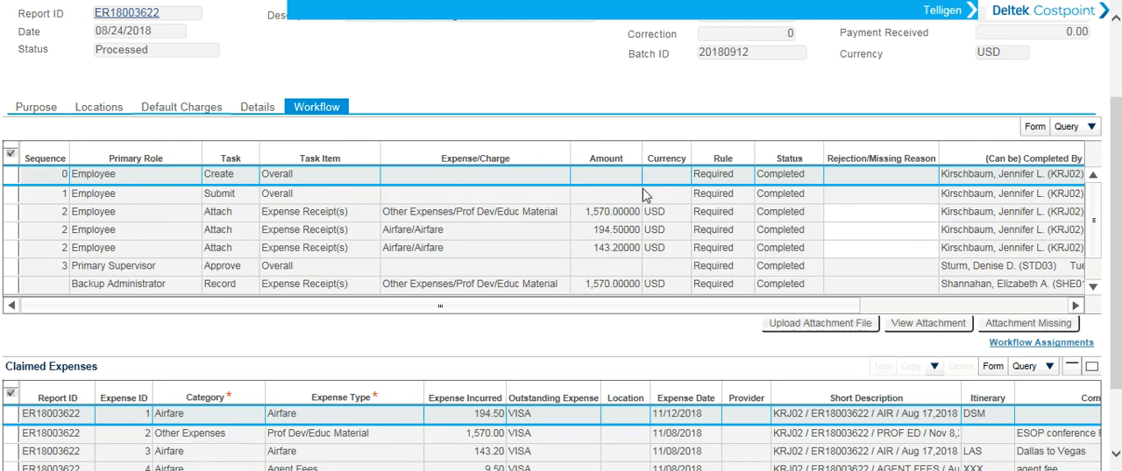
mouse_move(990, 191)
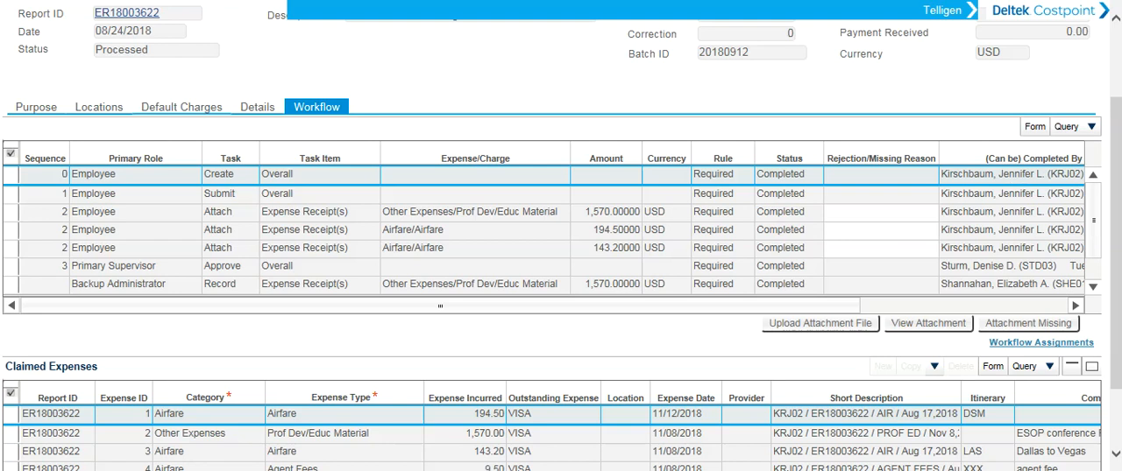
mouse_move(77, 103)
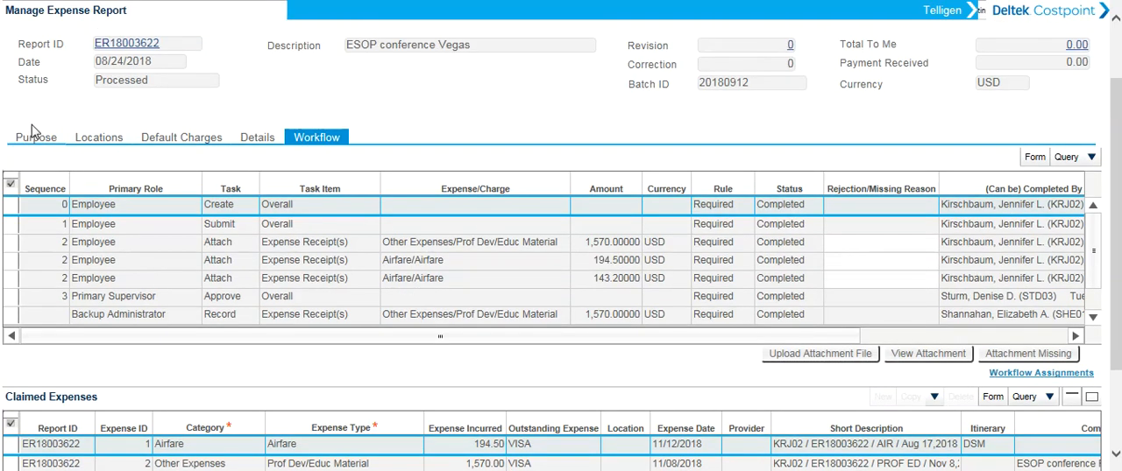
Show ER18003622's trip purpose, look at record 8, then return to record 7 of 25.
click(36, 137)
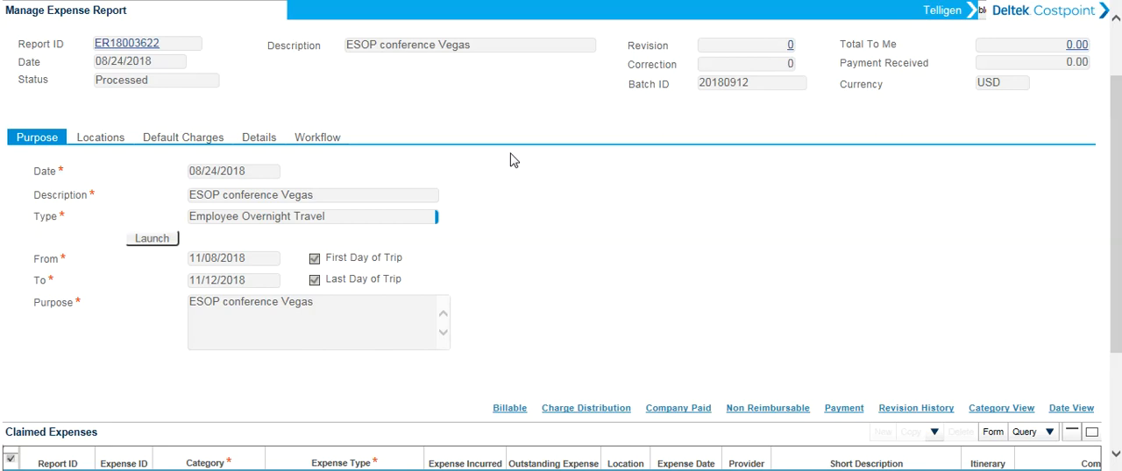
mouse_move(443, 100)
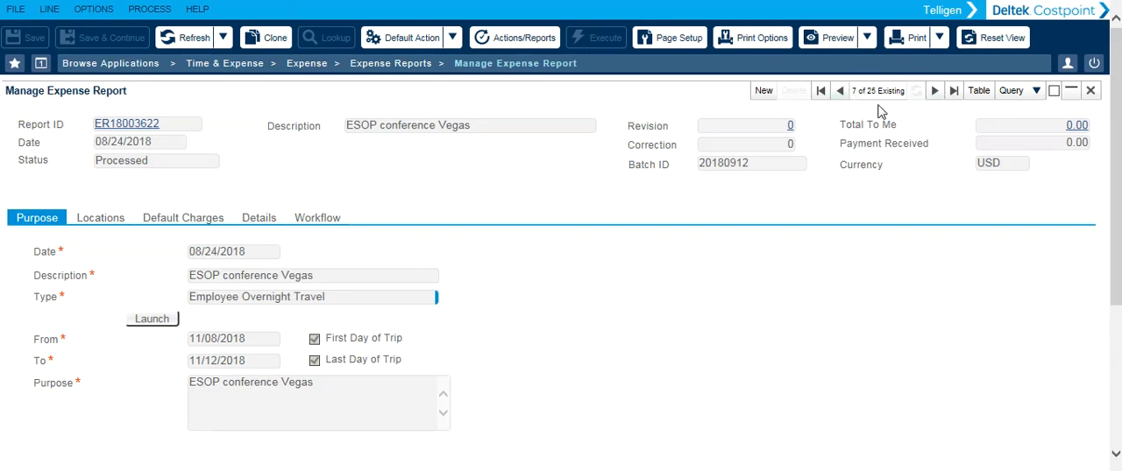
mouse_move(856, 113)
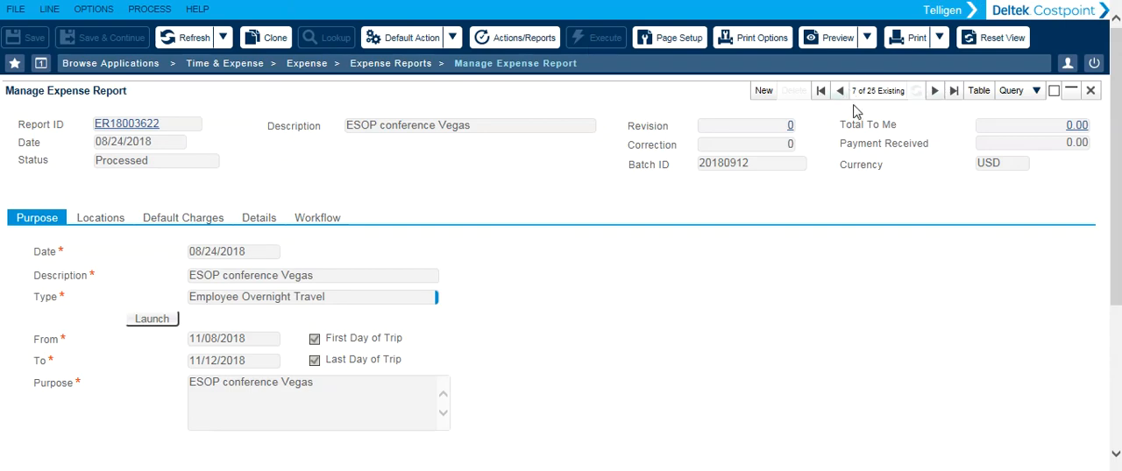
mouse_move(873, 104)
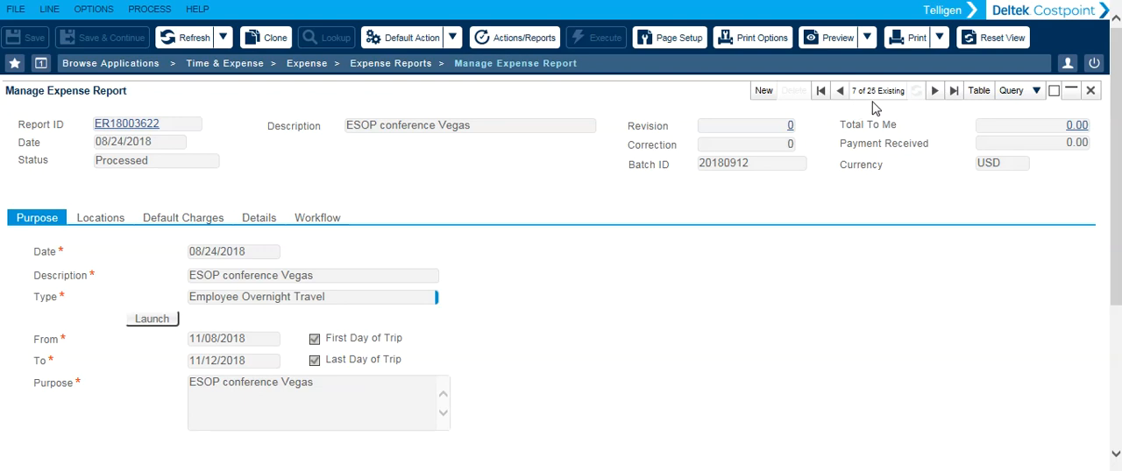
mouse_move(936, 105)
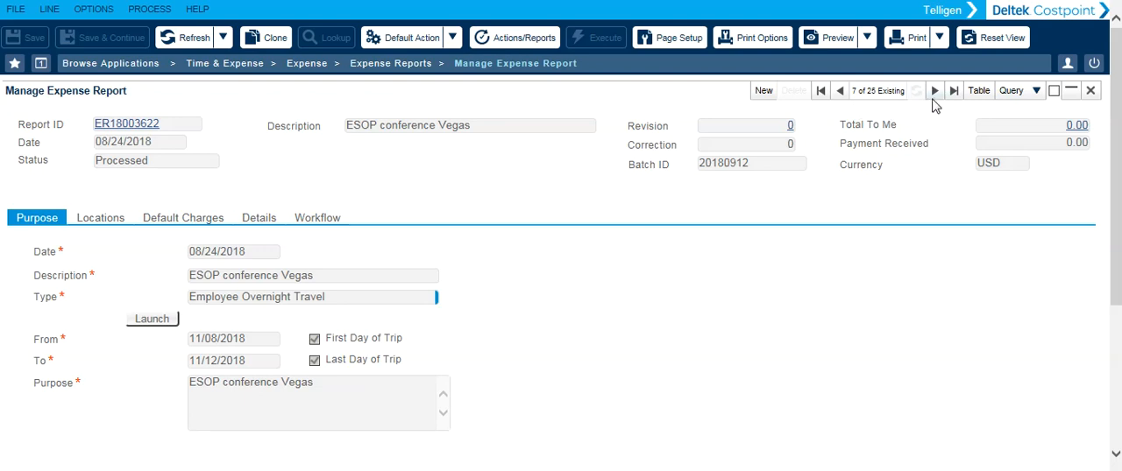
click(934, 90)
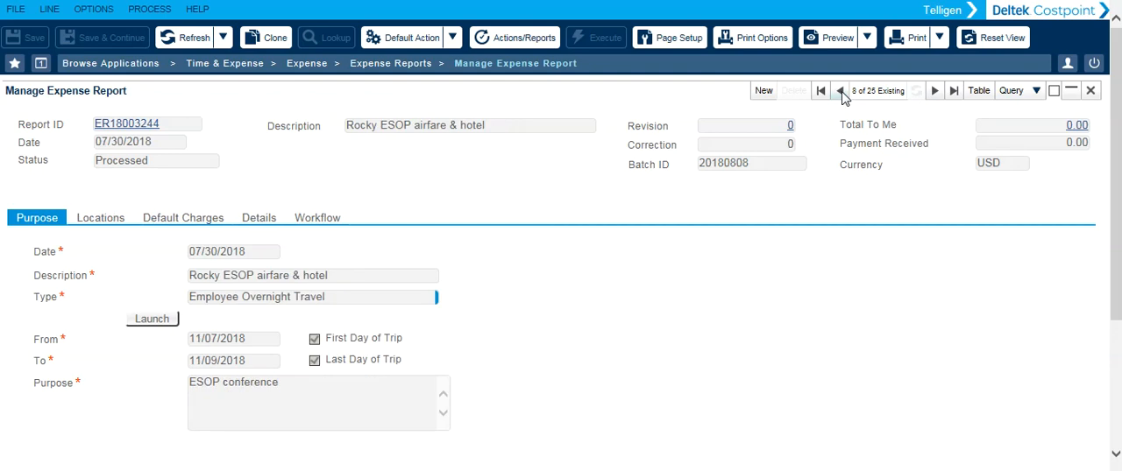
click(840, 90)
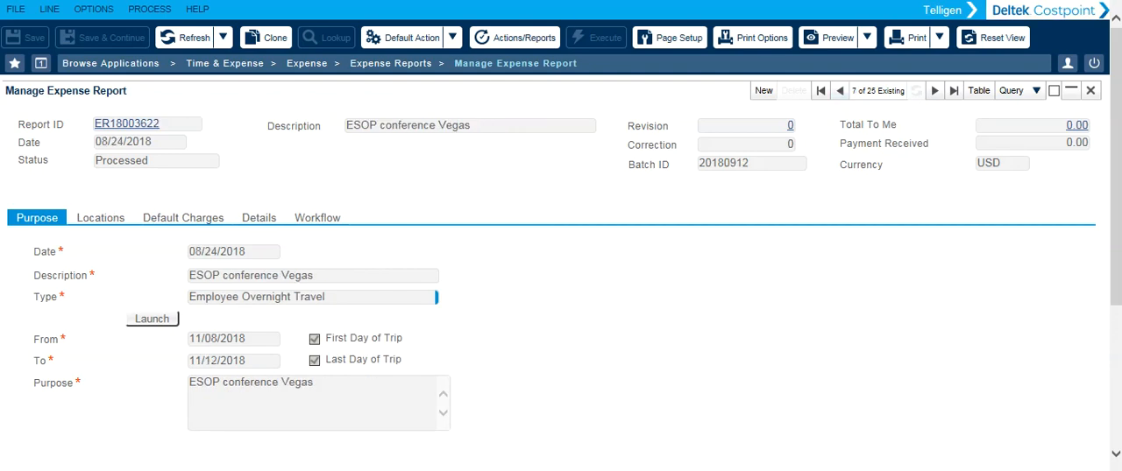
scroll(down, 3)
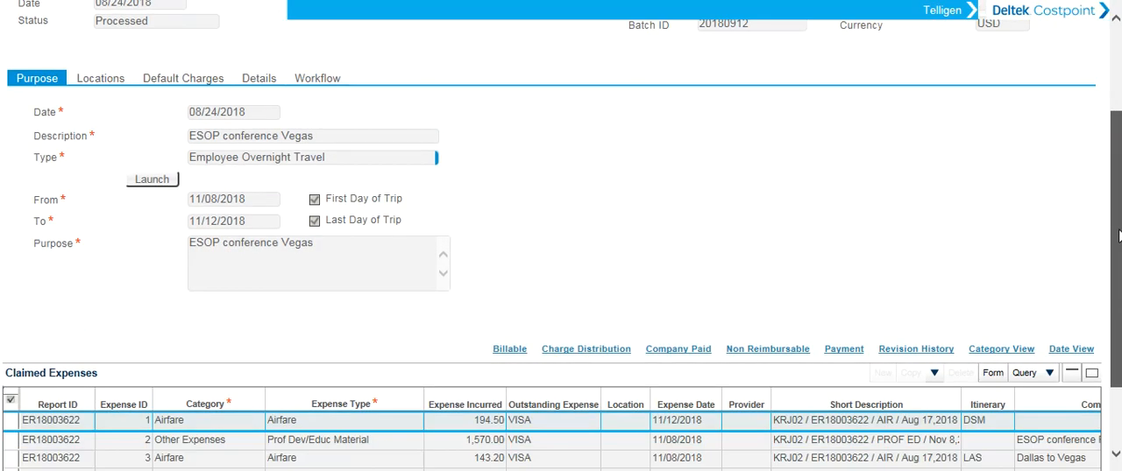
scroll(down, 3)
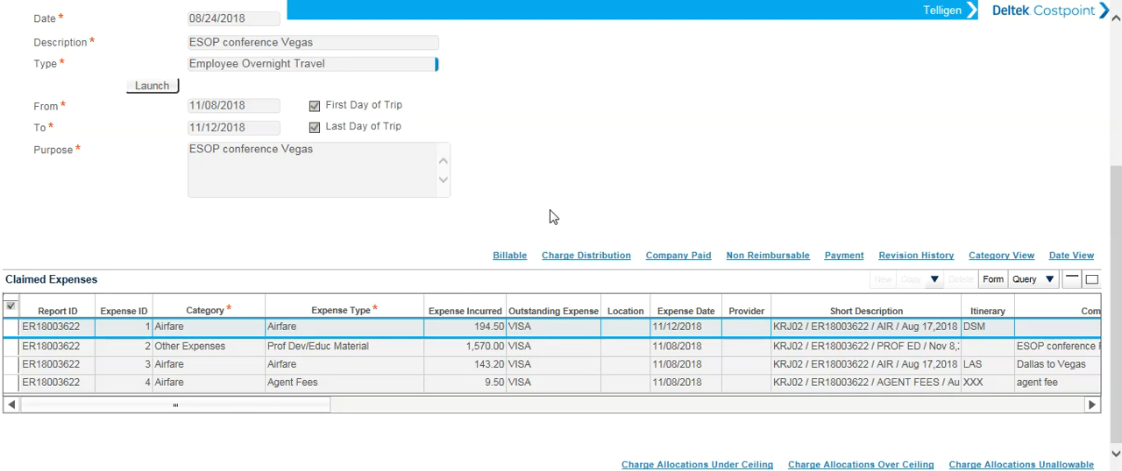
mouse_move(693, 212)
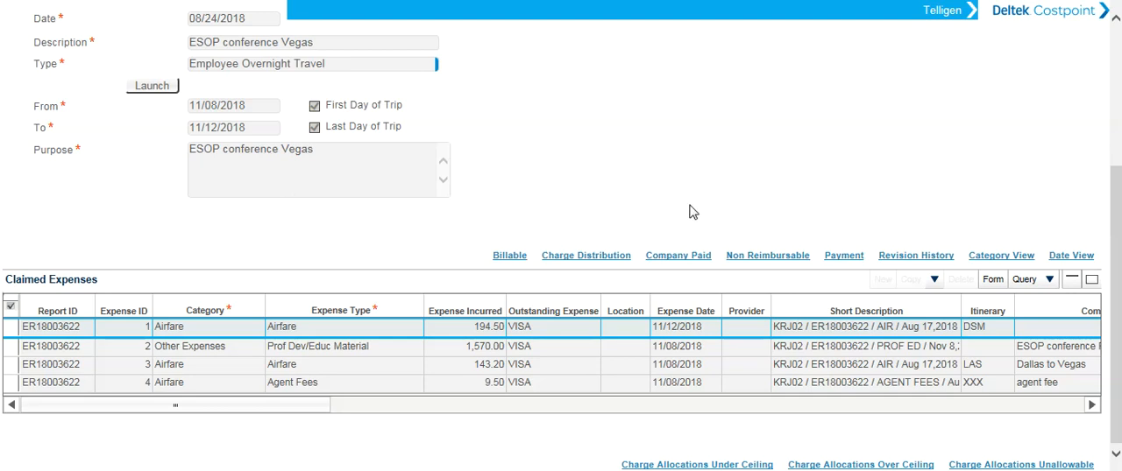
mouse_move(349, 22)
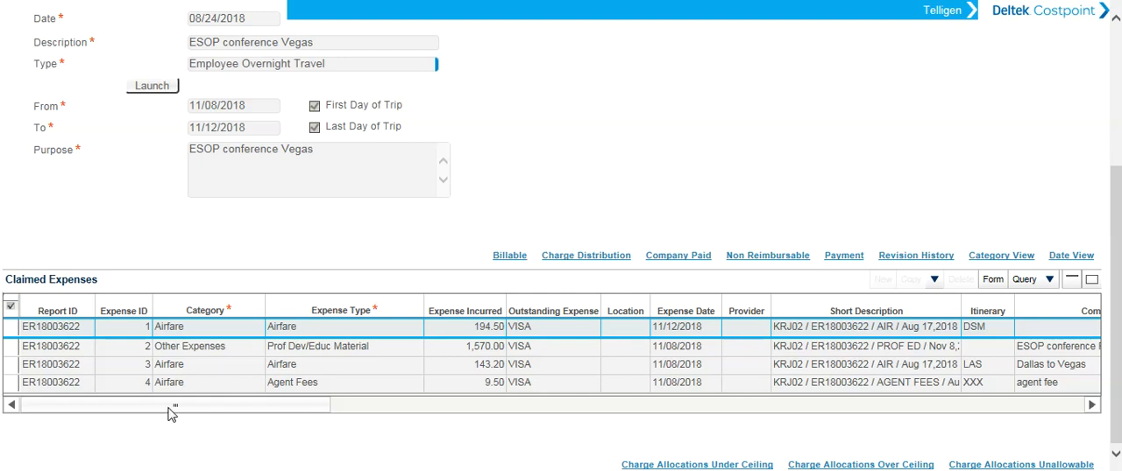
mouse_move(187, 409)
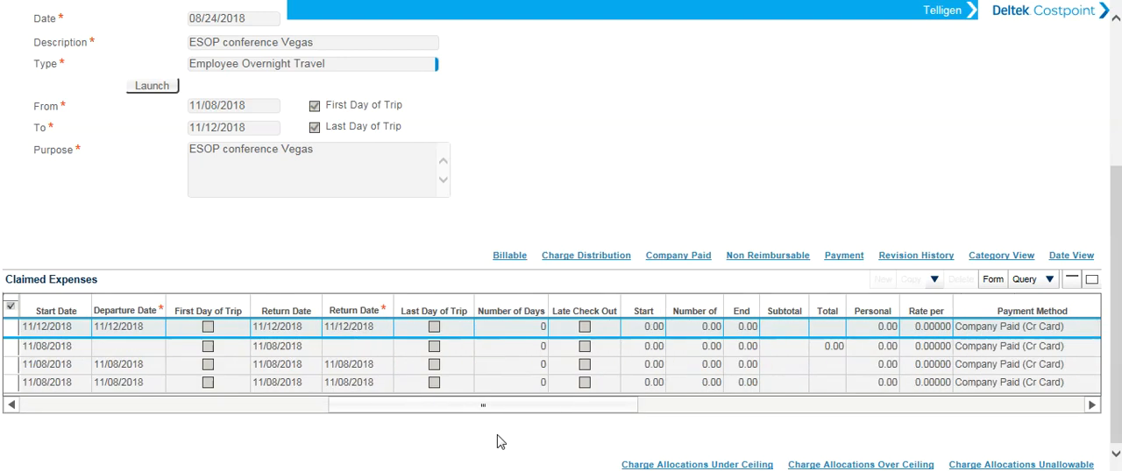
scroll(right, 3)
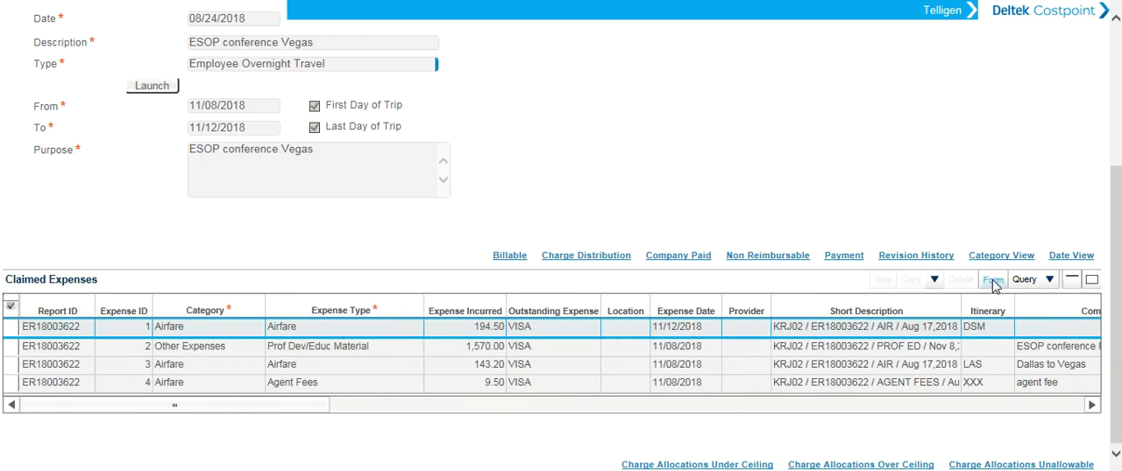
Page through the claimed expenses in form view up to expense 4, Agent Fees.
click(992, 279)
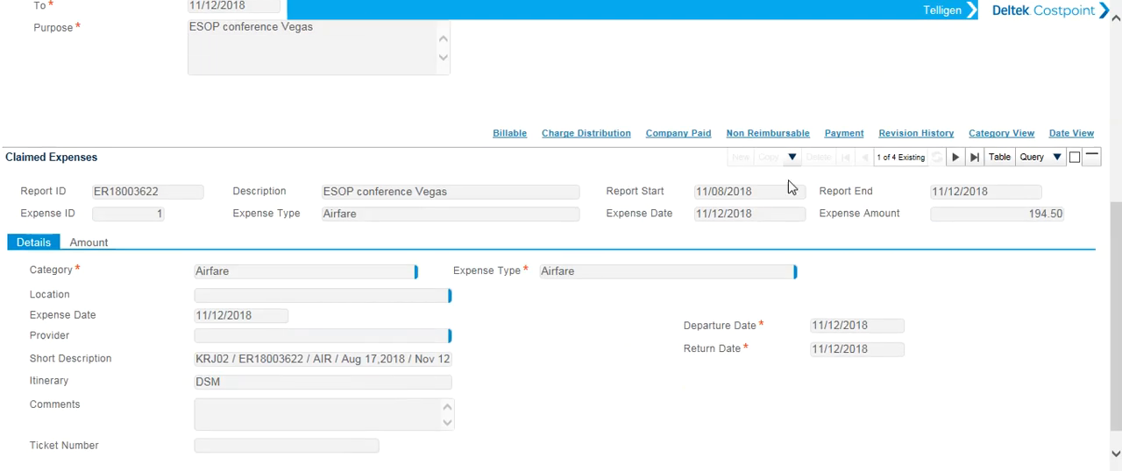
click(974, 157)
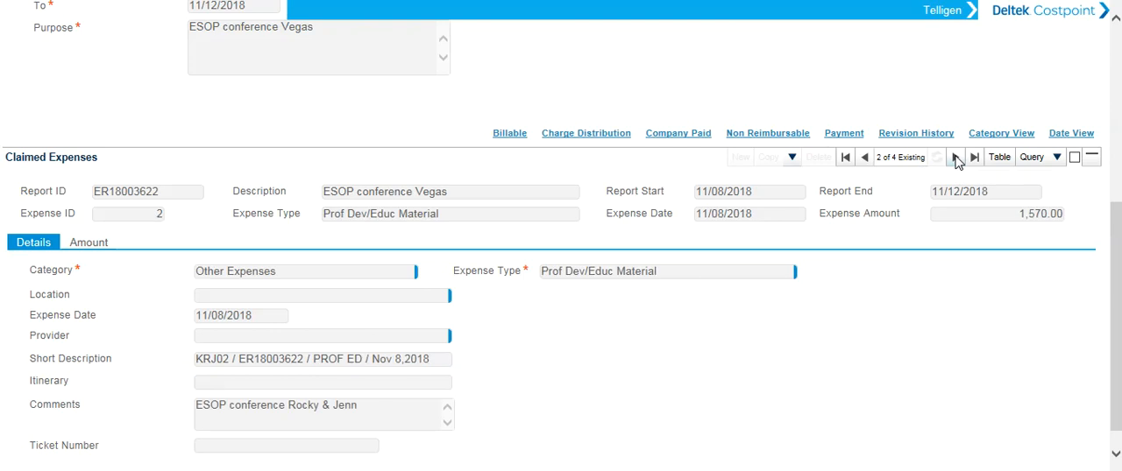
click(955, 157)
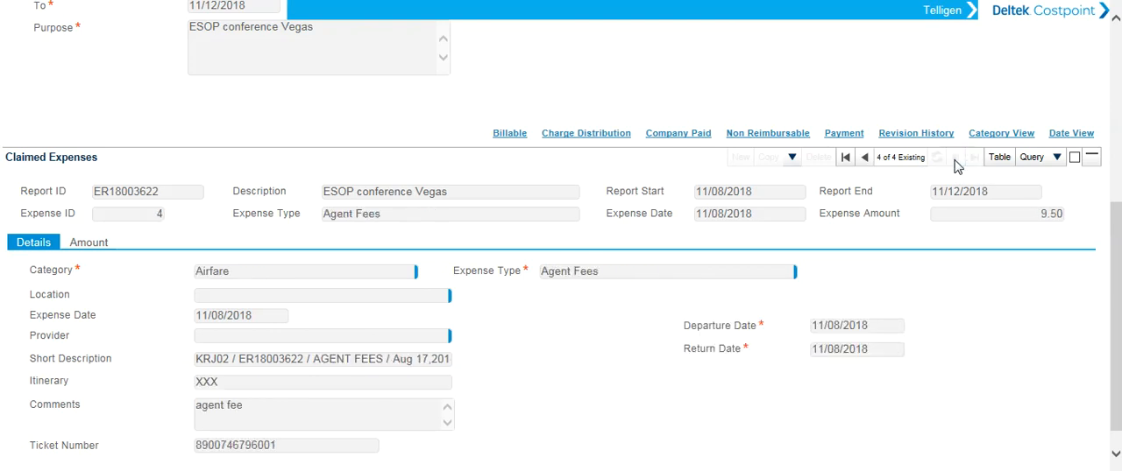
mouse_move(958, 168)
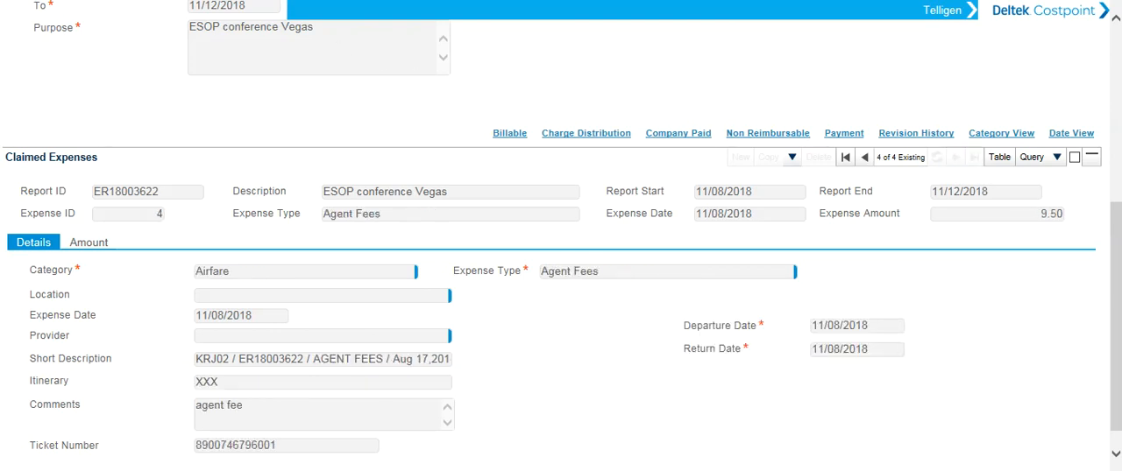
scroll(down, 3)
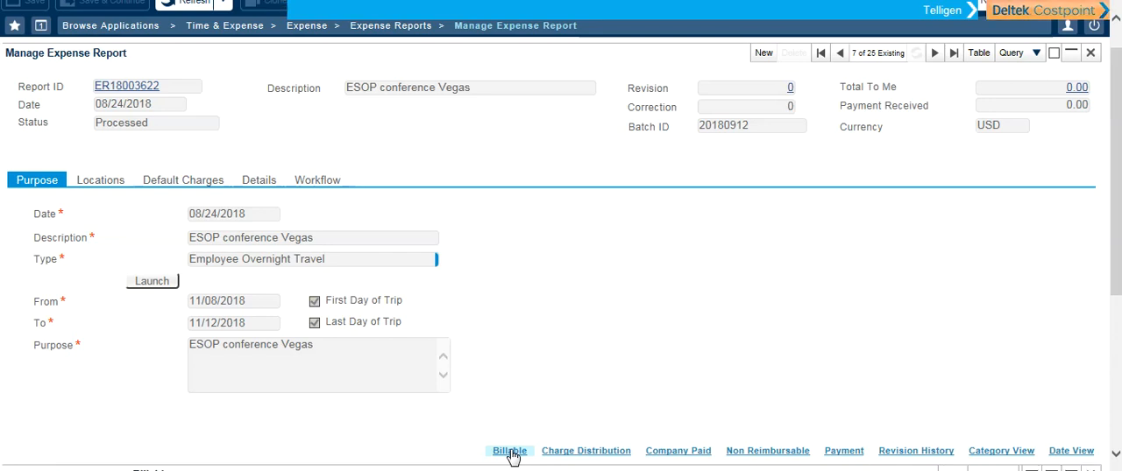
Show the billable breakdown, charge distribution to project 08950.010.00002, and the empty non-reimbursable list.
click(509, 450)
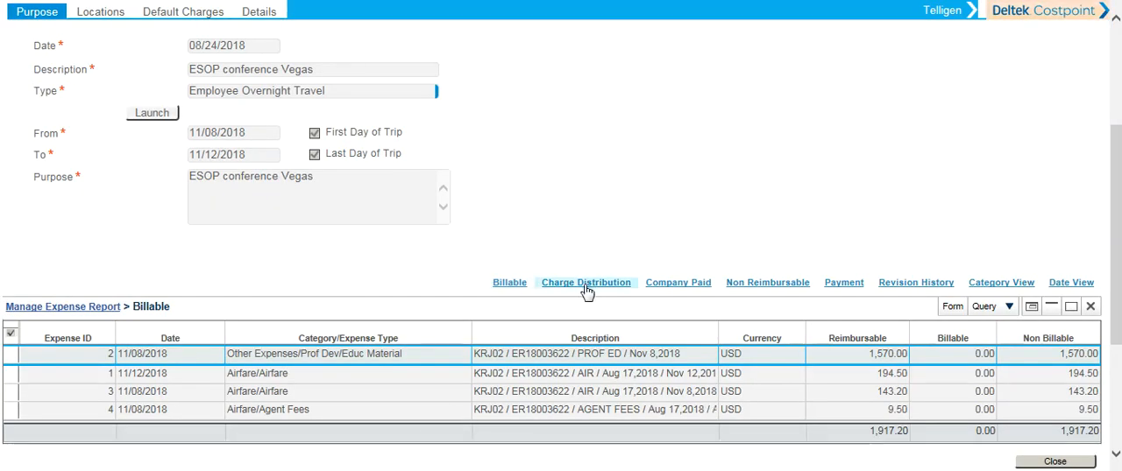
click(586, 282)
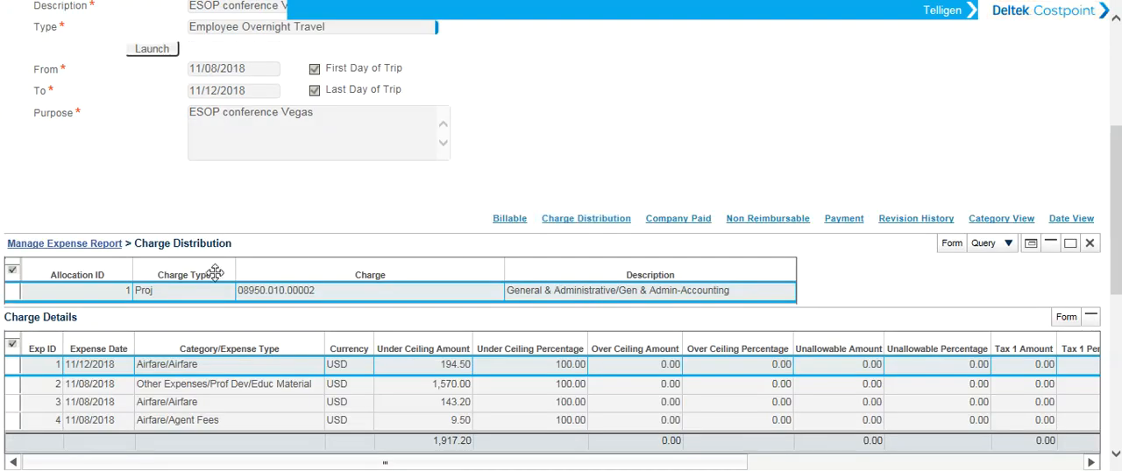
mouse_move(767, 218)
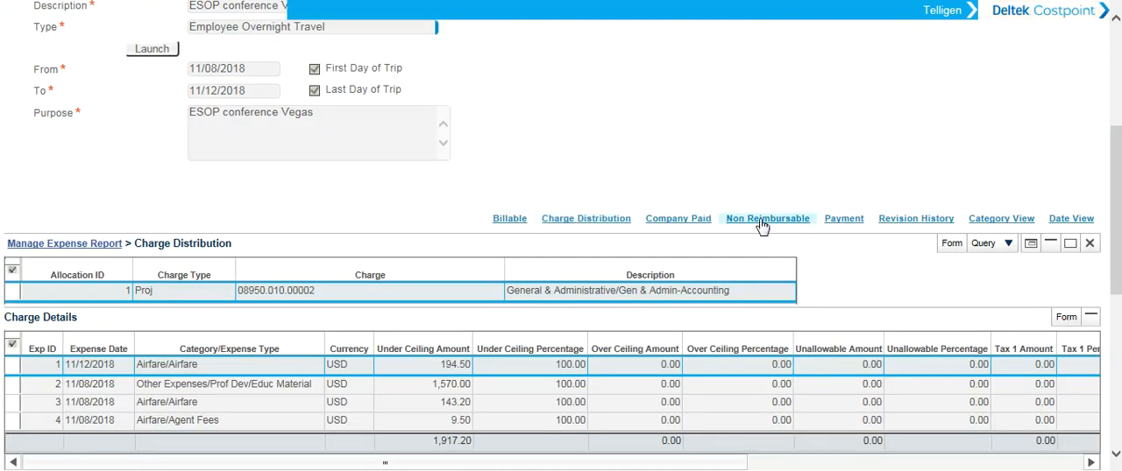
click(767, 218)
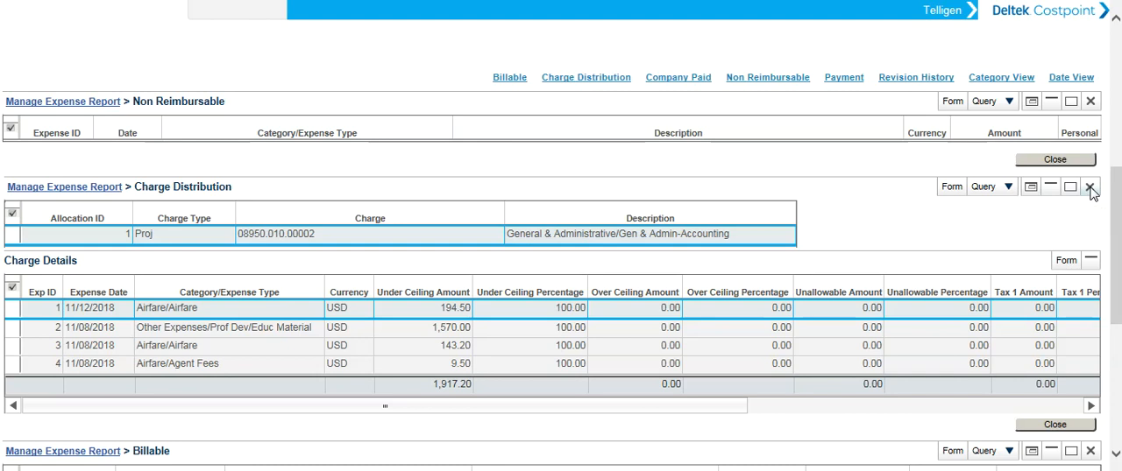
Close the Charge Distribution subtask for ER18003622.
click(1091, 187)
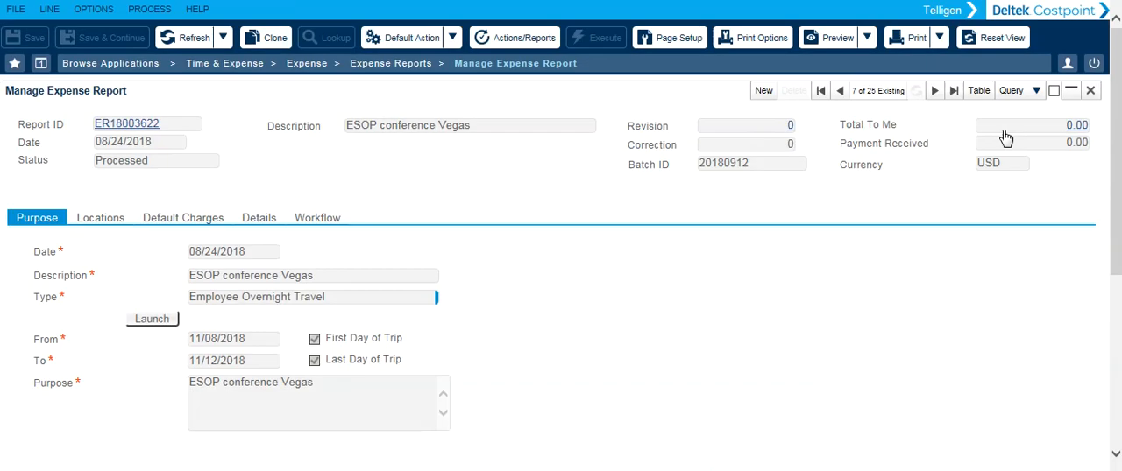
mouse_move(1073, 91)
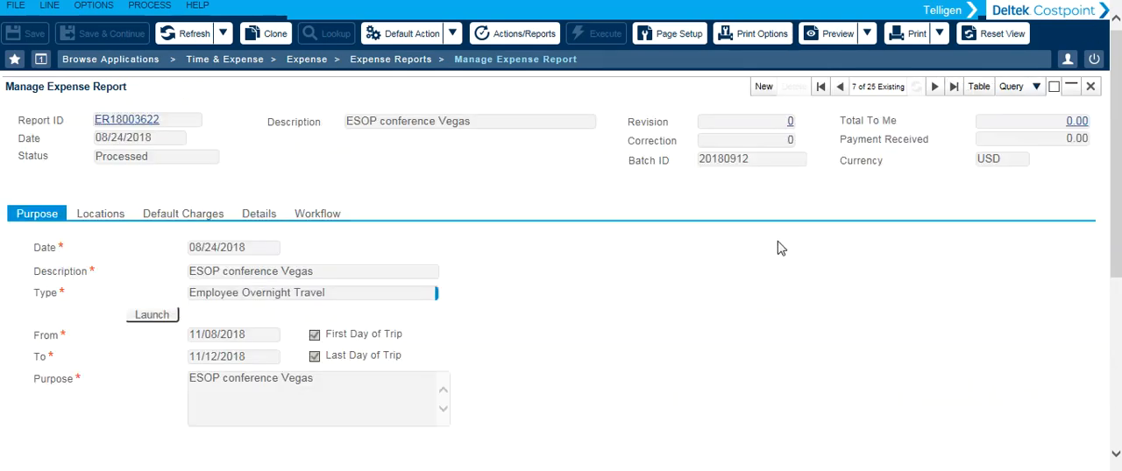
mouse_move(945, 165)
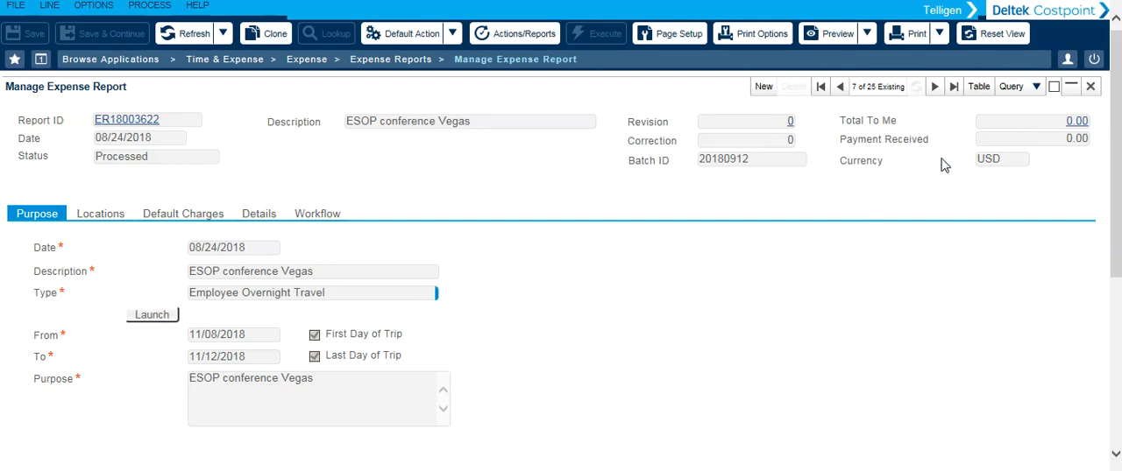
Switch to the all-reports table, select NCEO report ER18001564, then reselect ER18003622.
click(978, 86)
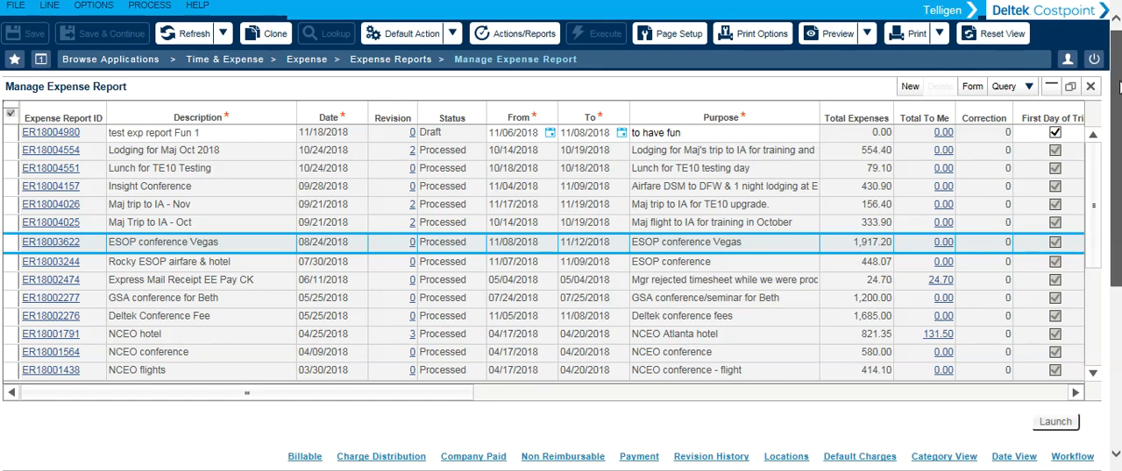
click(562, 456)
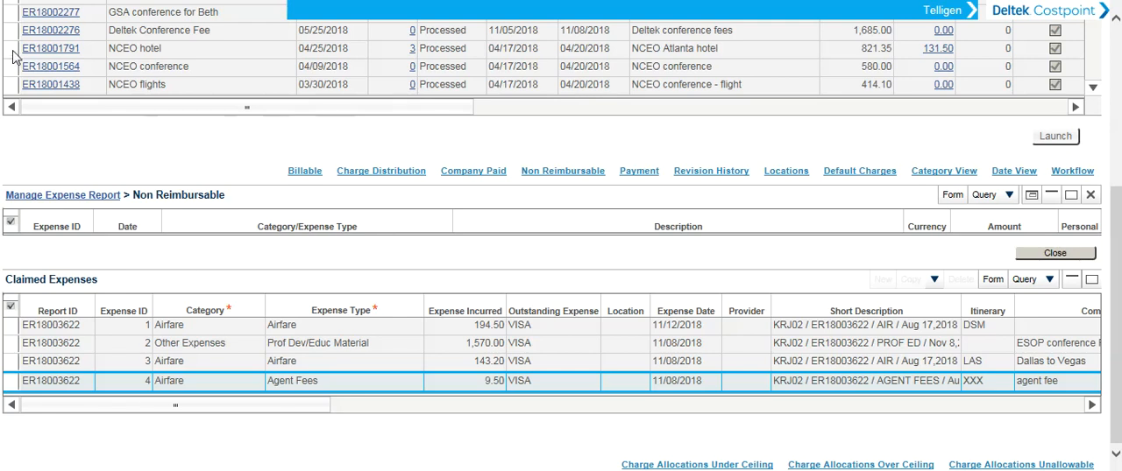
click(50, 65)
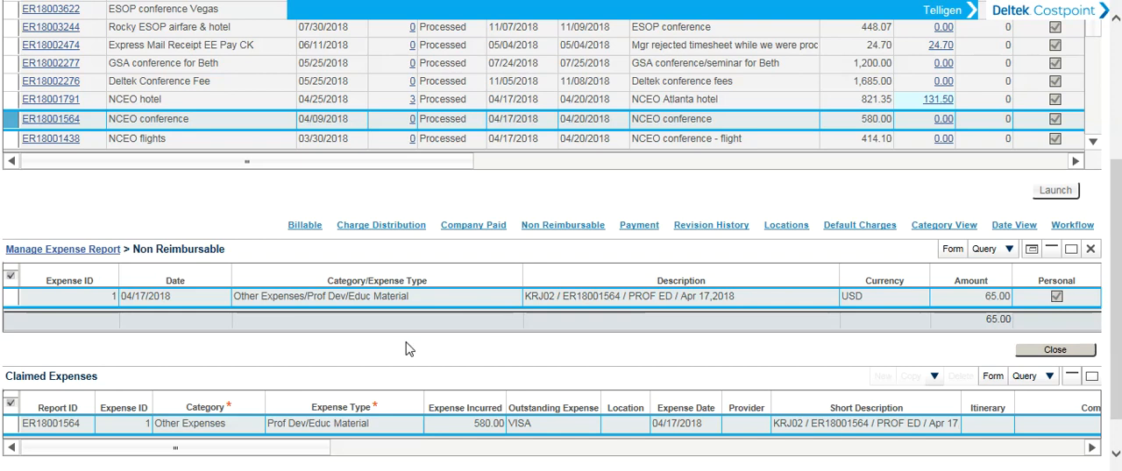
scroll(down, 3)
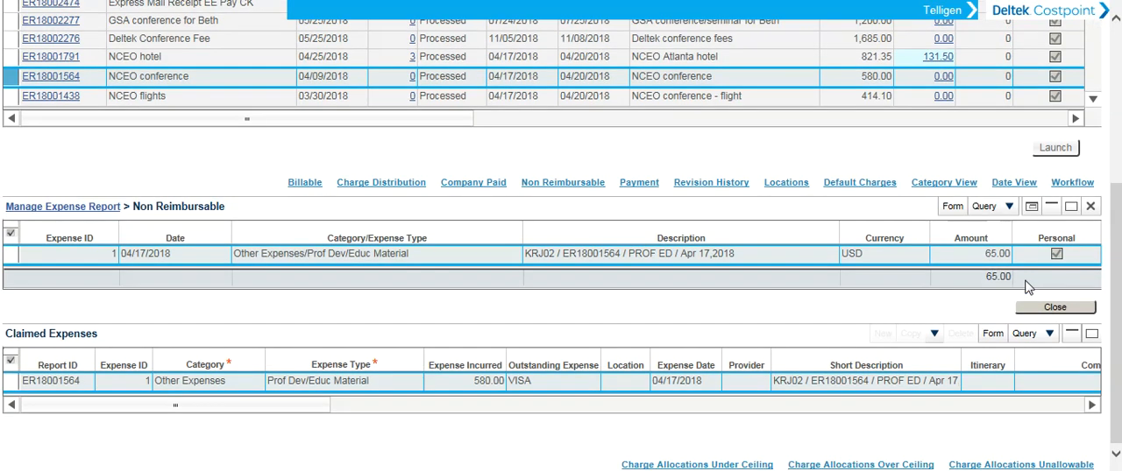
click(1054, 306)
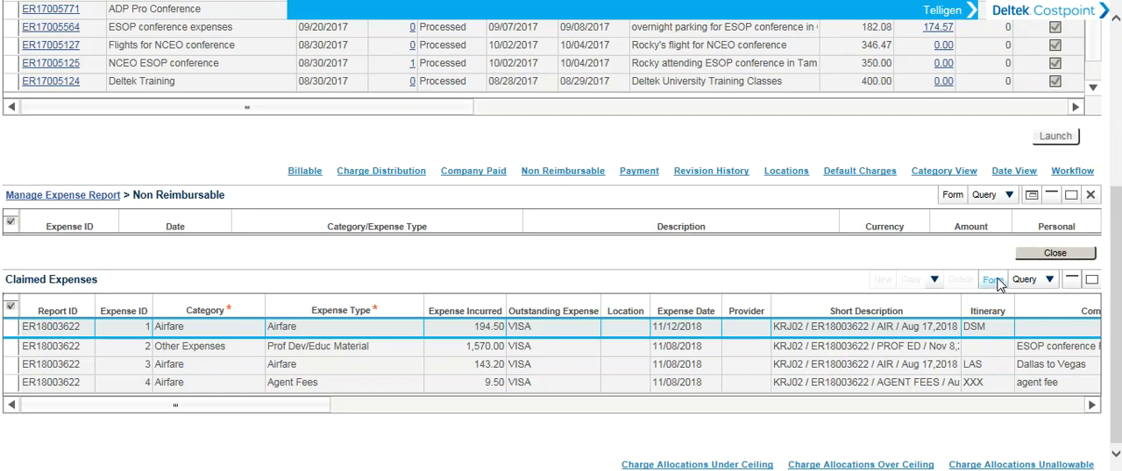
click(991, 279)
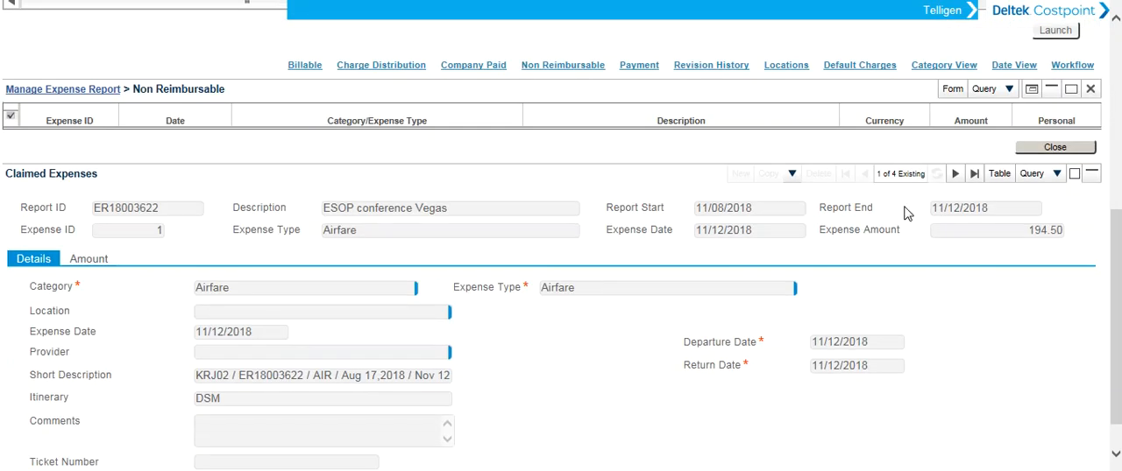
click(955, 174)
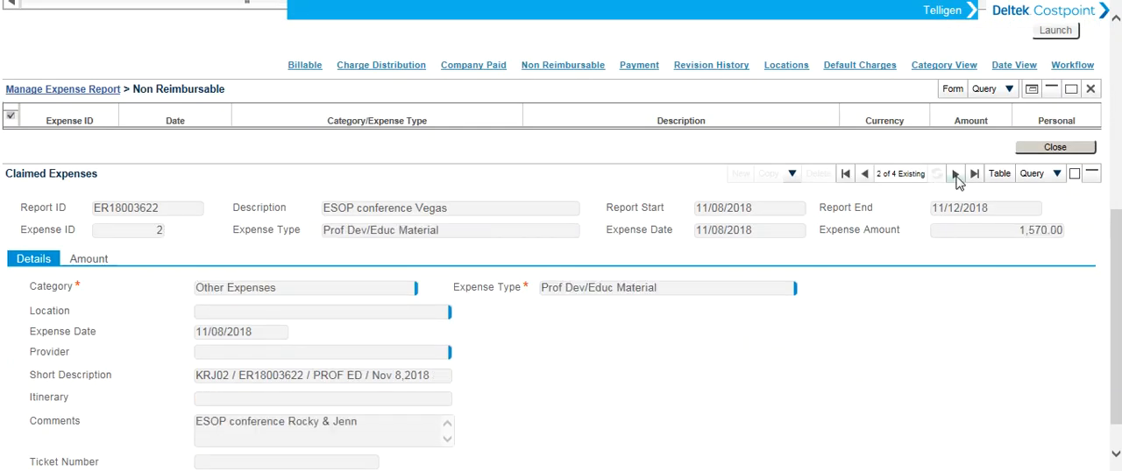
click(955, 173)
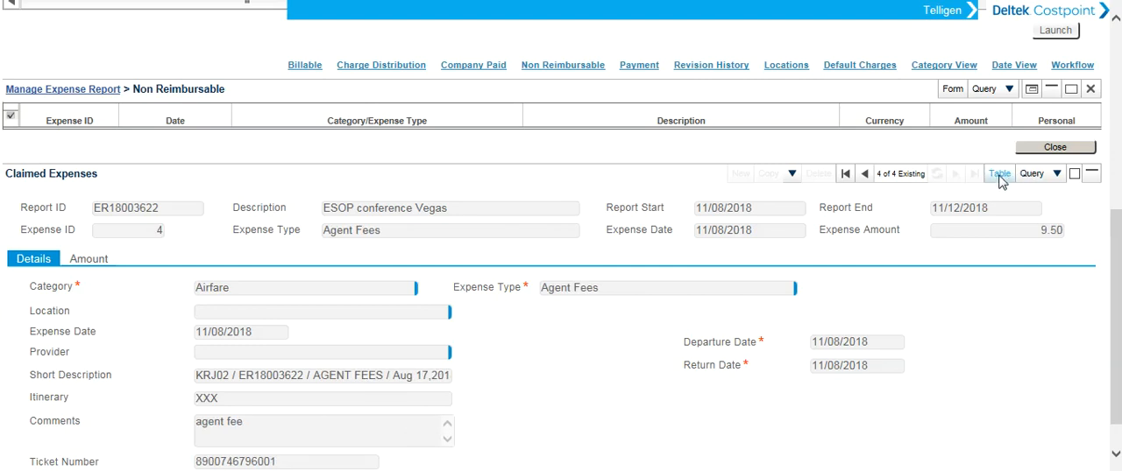
click(998, 174)
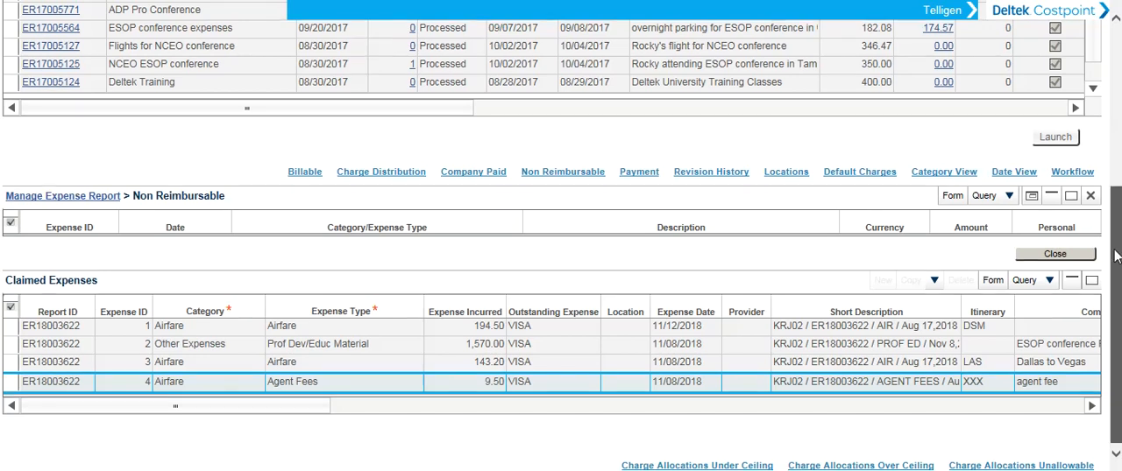
Minimize the expense report table back to ER18003622's single-record form.
click(1055, 254)
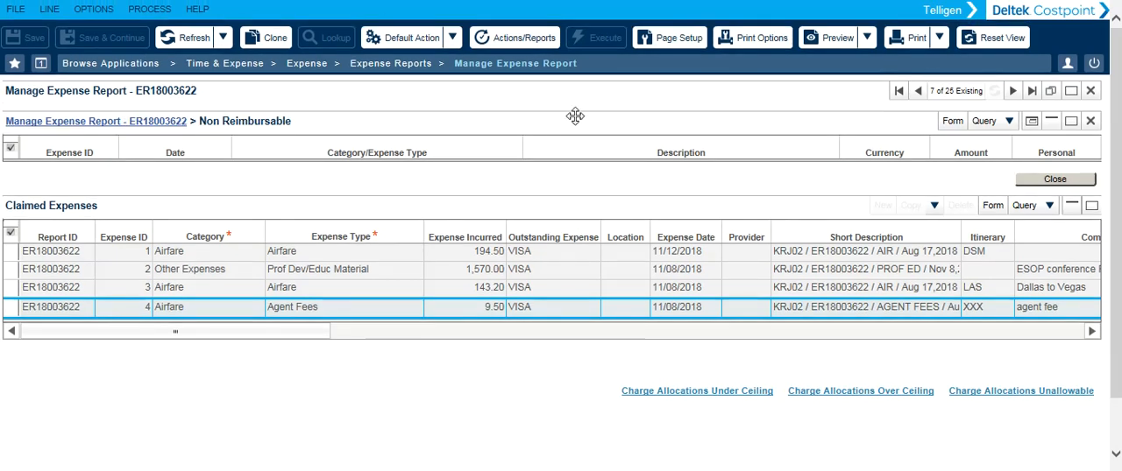
mouse_move(657, 85)
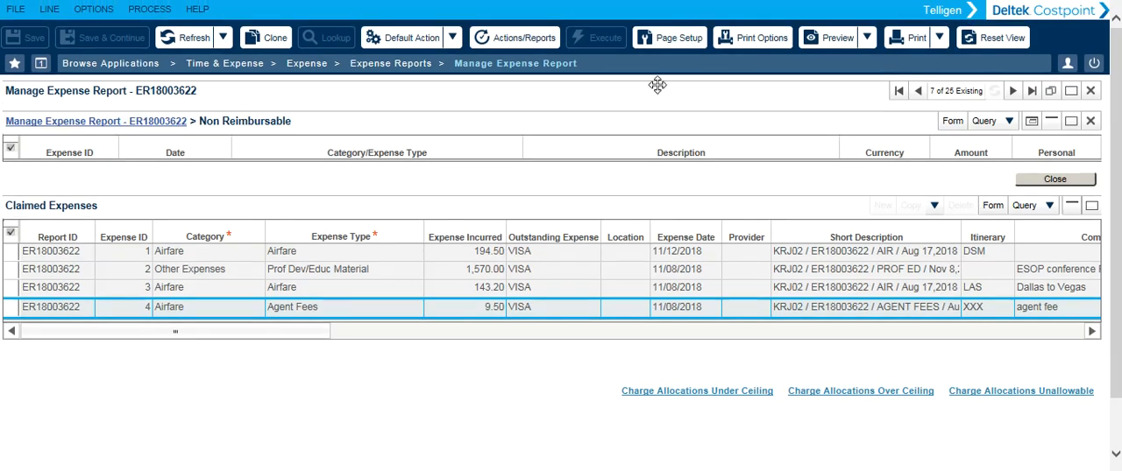
Print ER18003622's Expense Report Summary using Download delivery and open the PDF.
click(751, 37)
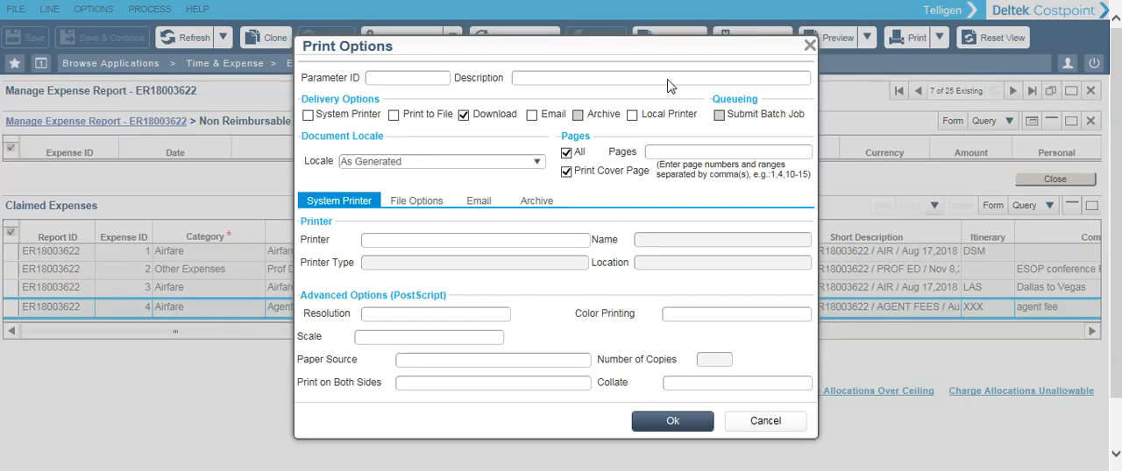
mouse_move(350, 127)
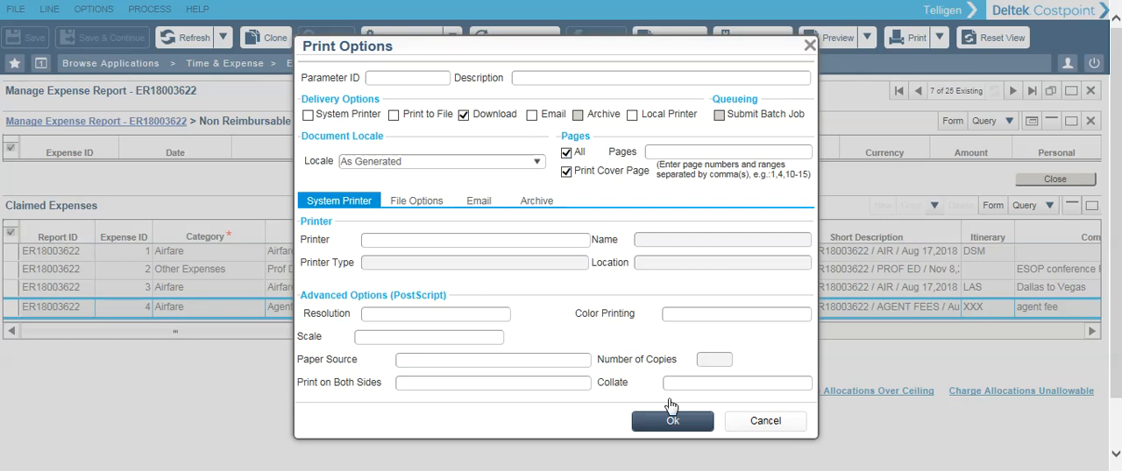
click(764, 421)
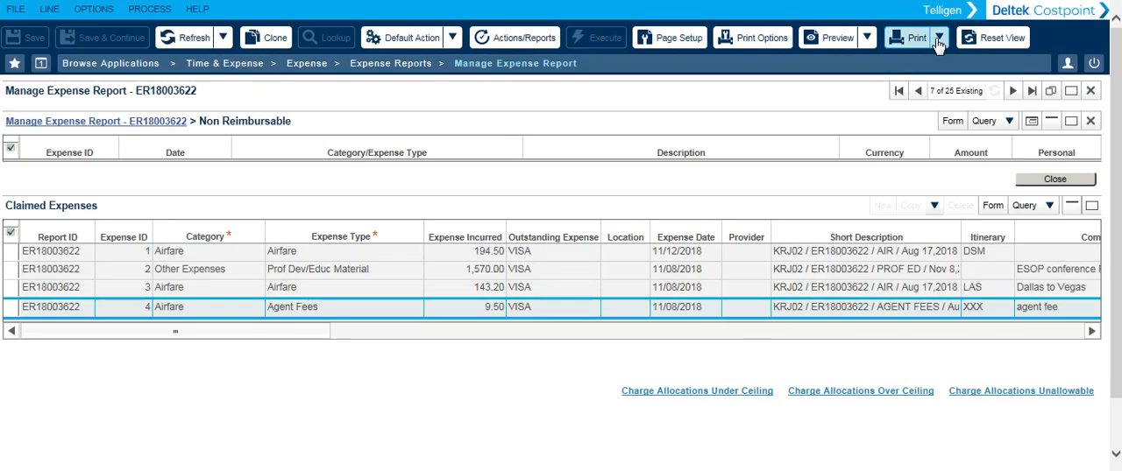
click(939, 37)
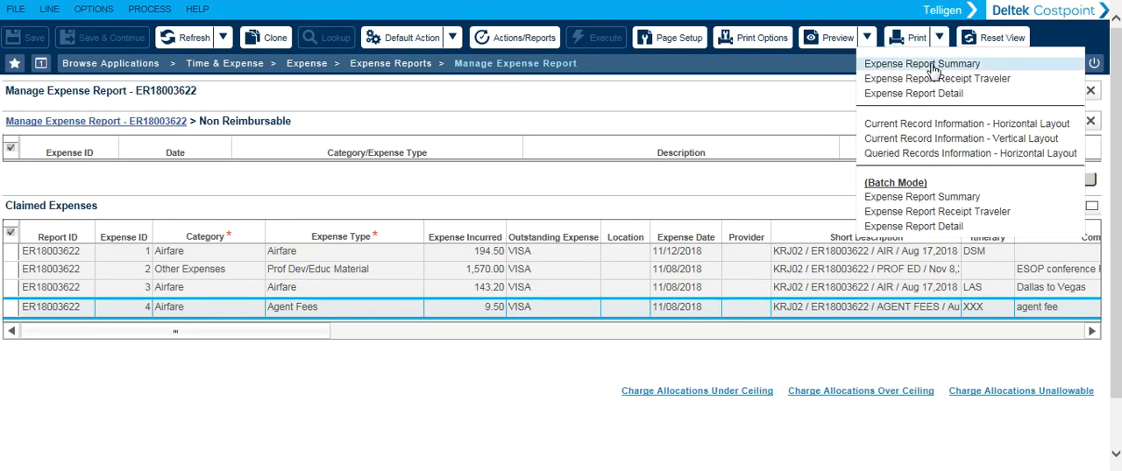
click(921, 63)
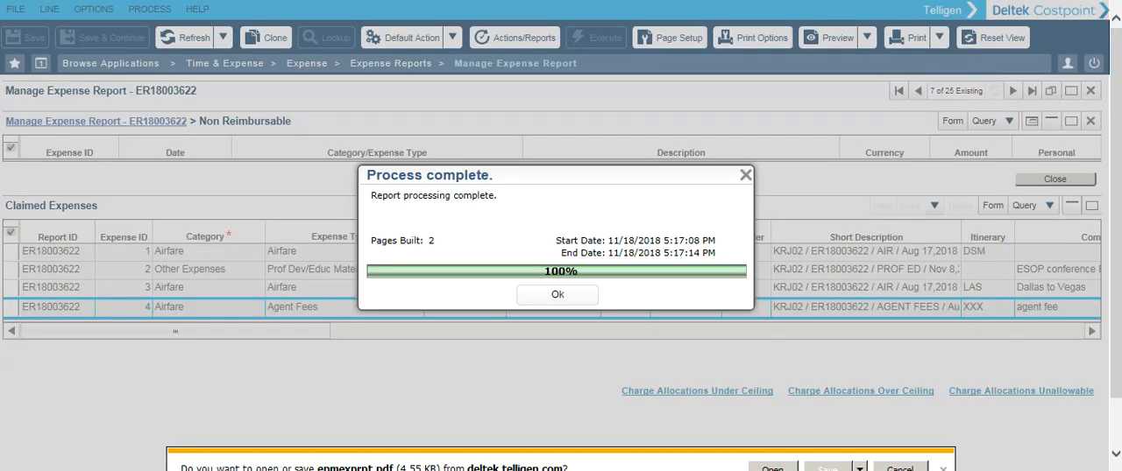
click(771, 467)
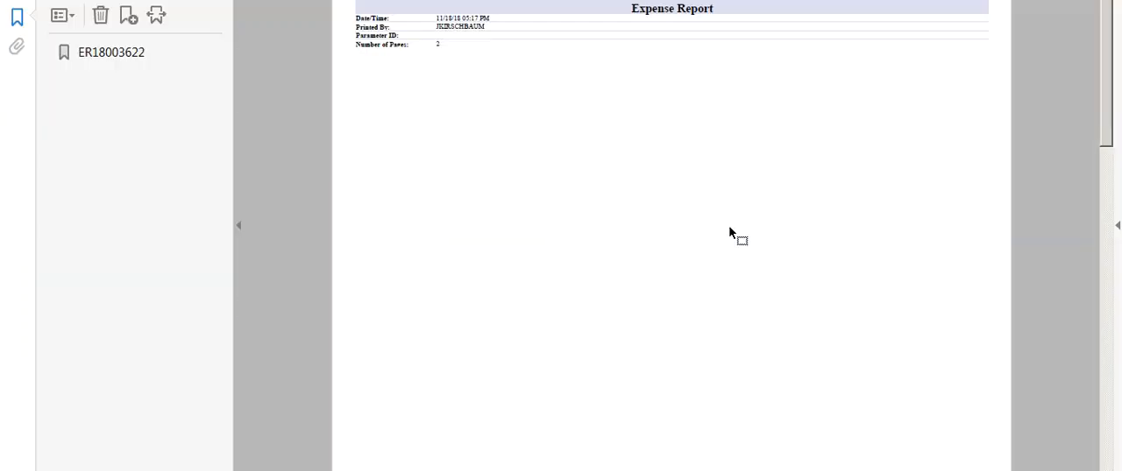